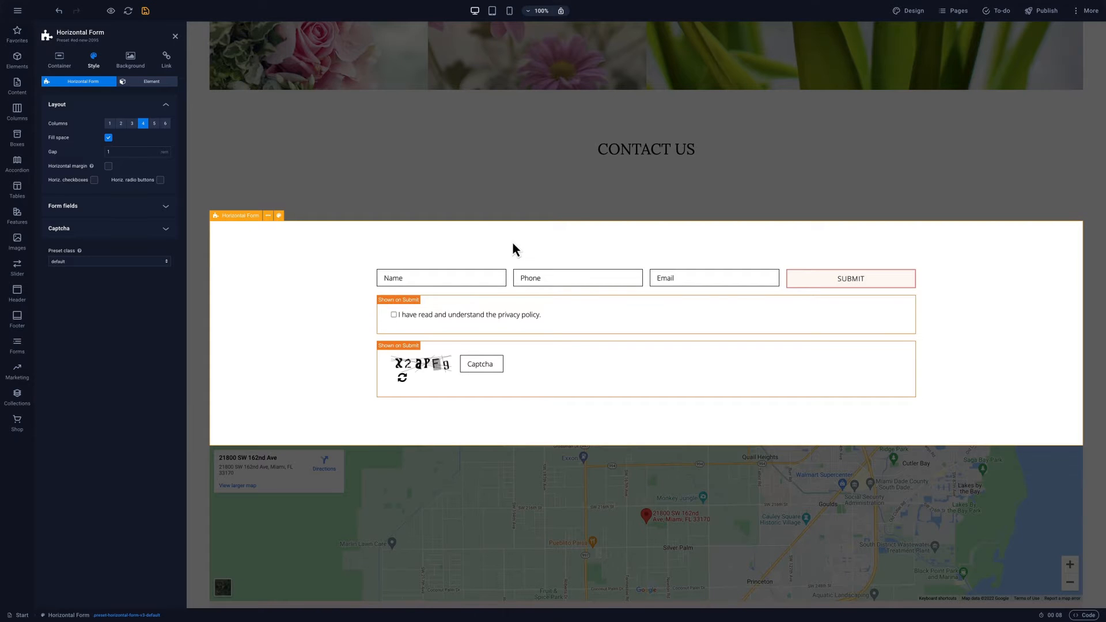
# - Select the Form element inside the Horizontal Form to show its settings panel
pyautogui.click(442, 278)
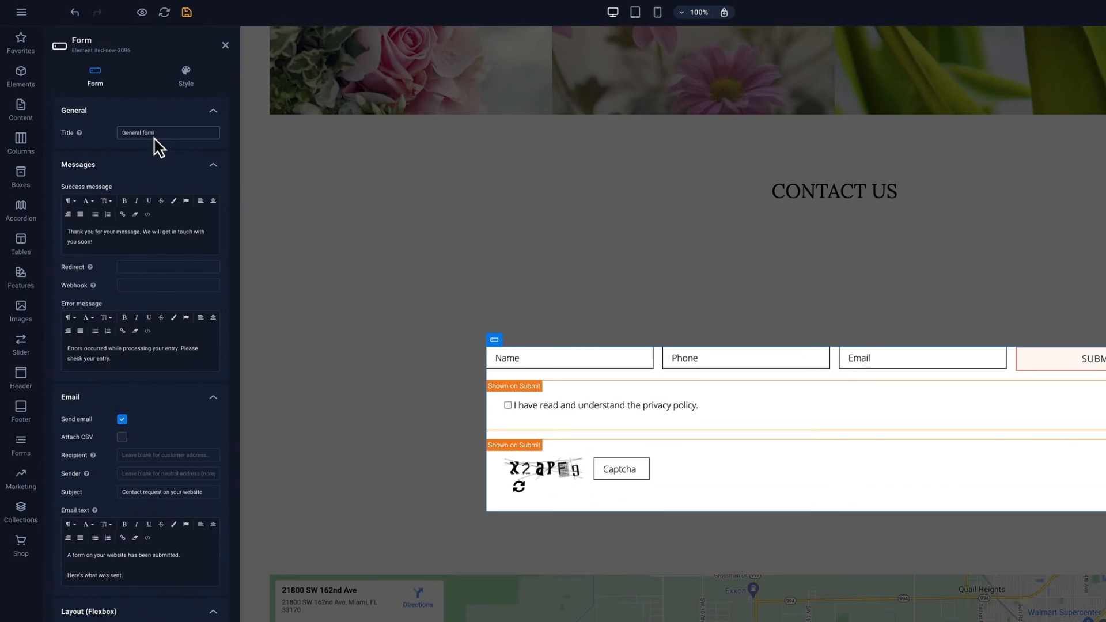
# - Title the form 'Homepage contact form' and begin rewriting its success message
pyautogui.write('Homepage contact')
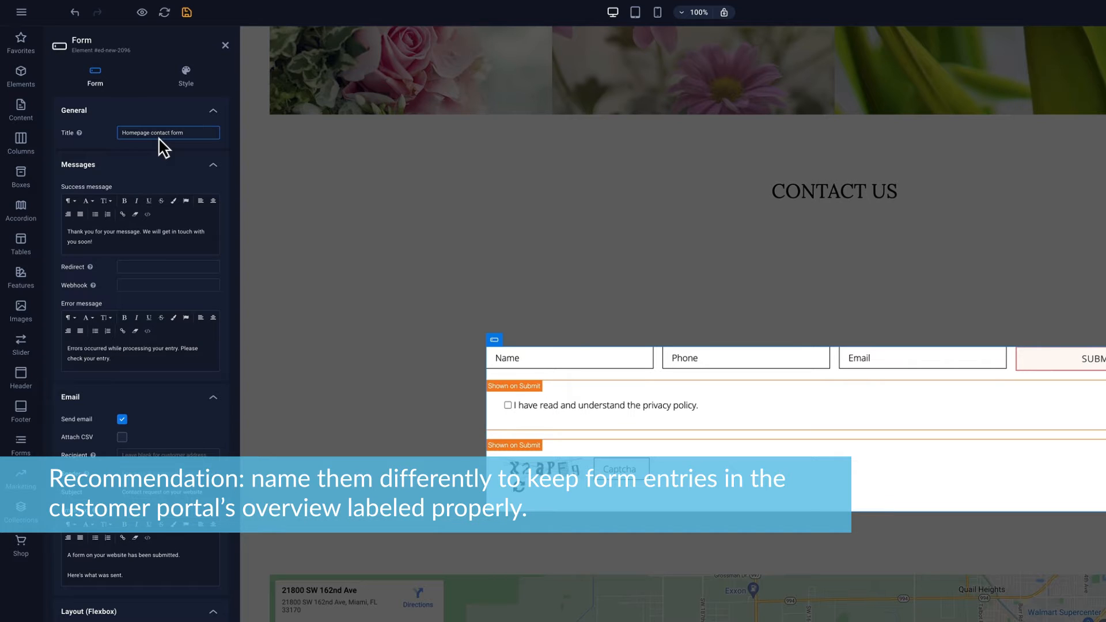
pyautogui.click(115, 236)
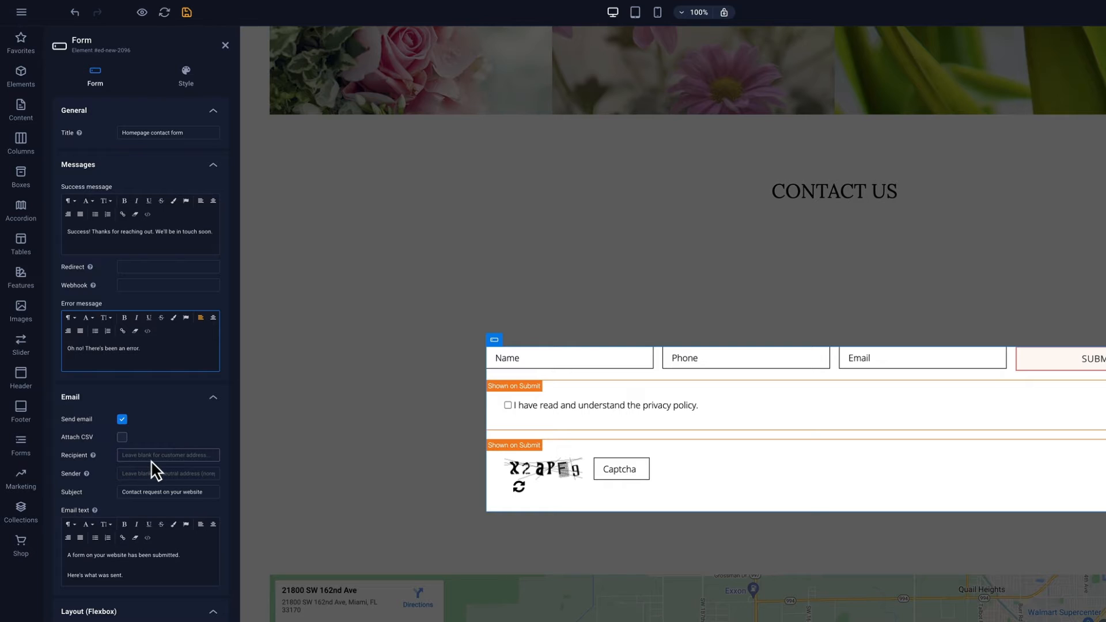
pyautogui.click(169, 455)
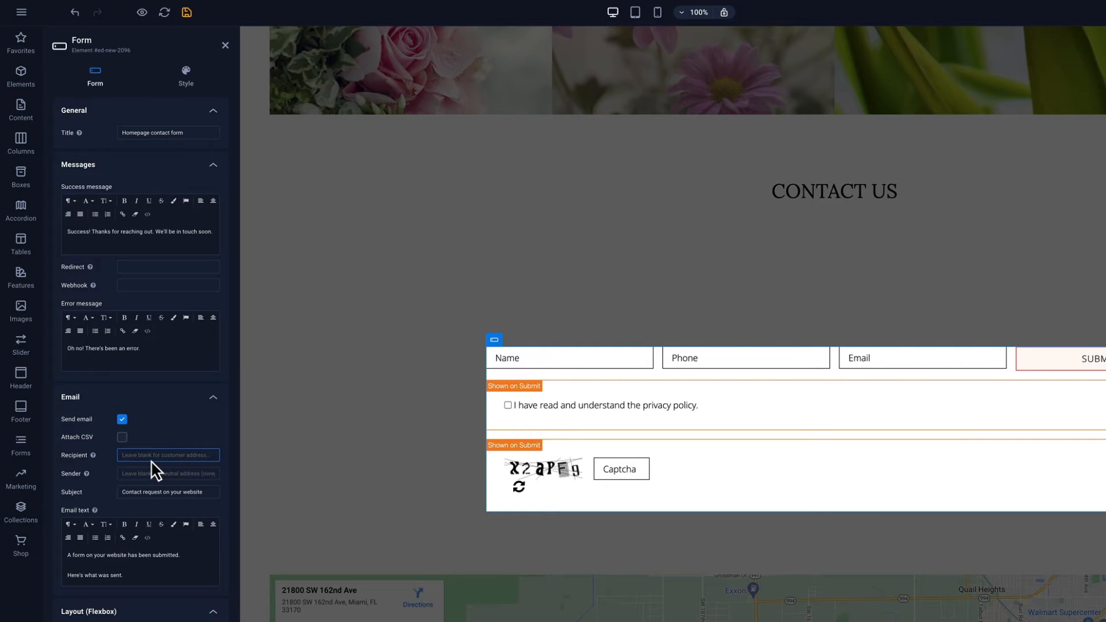
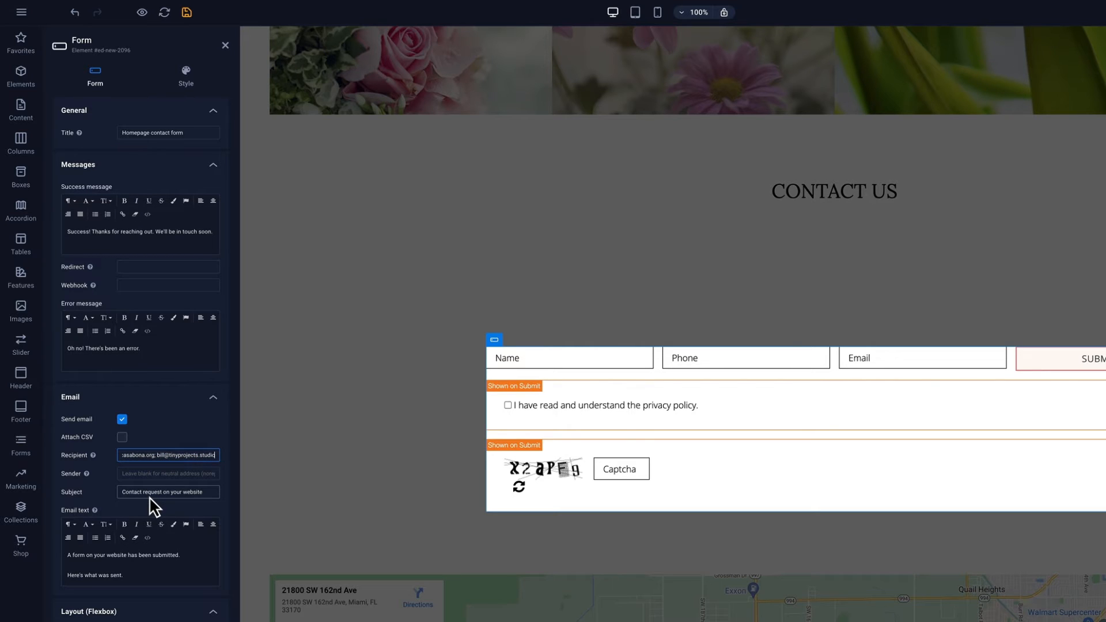
pyautogui.moveTo(152, 593)
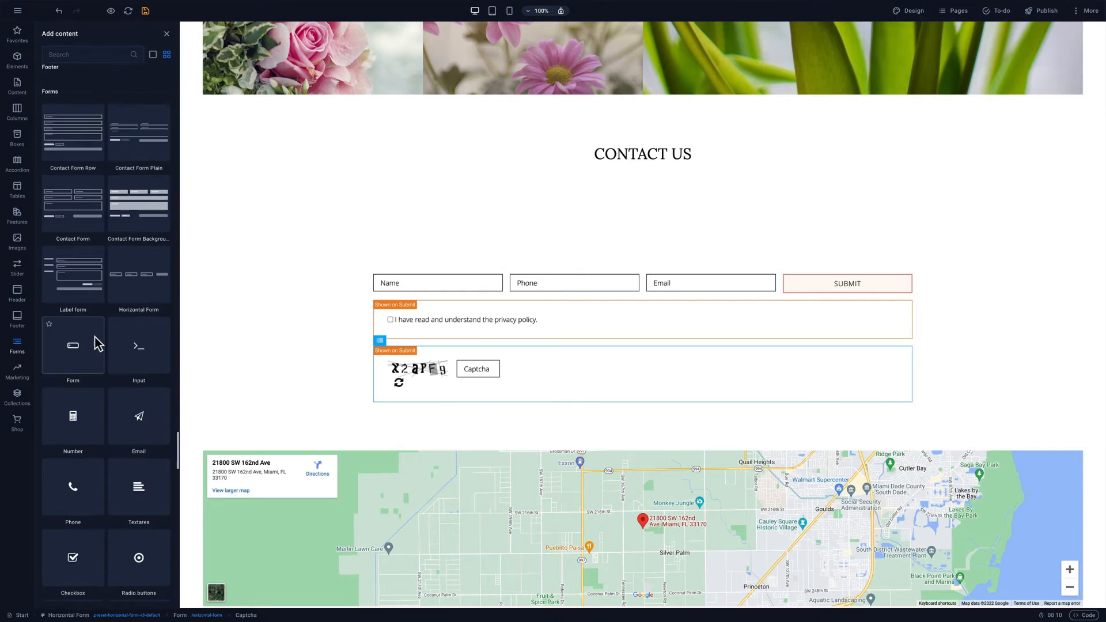
# - Scroll the Forms elements list down to the Date element for dragging into the form
pyautogui.scroll(-3)
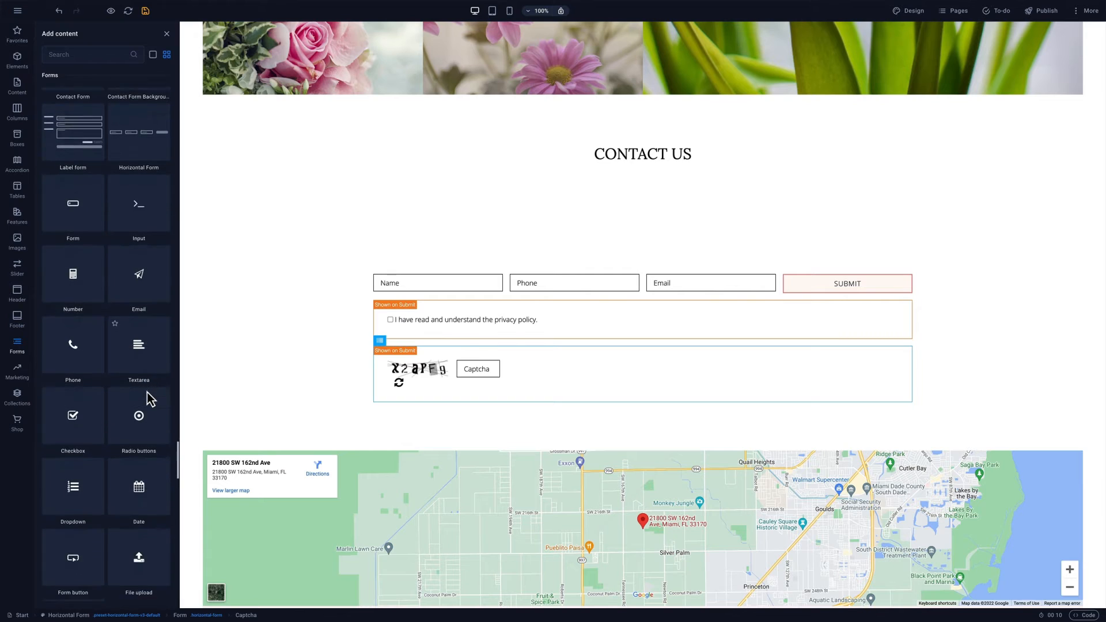
pyautogui.scroll(-3)
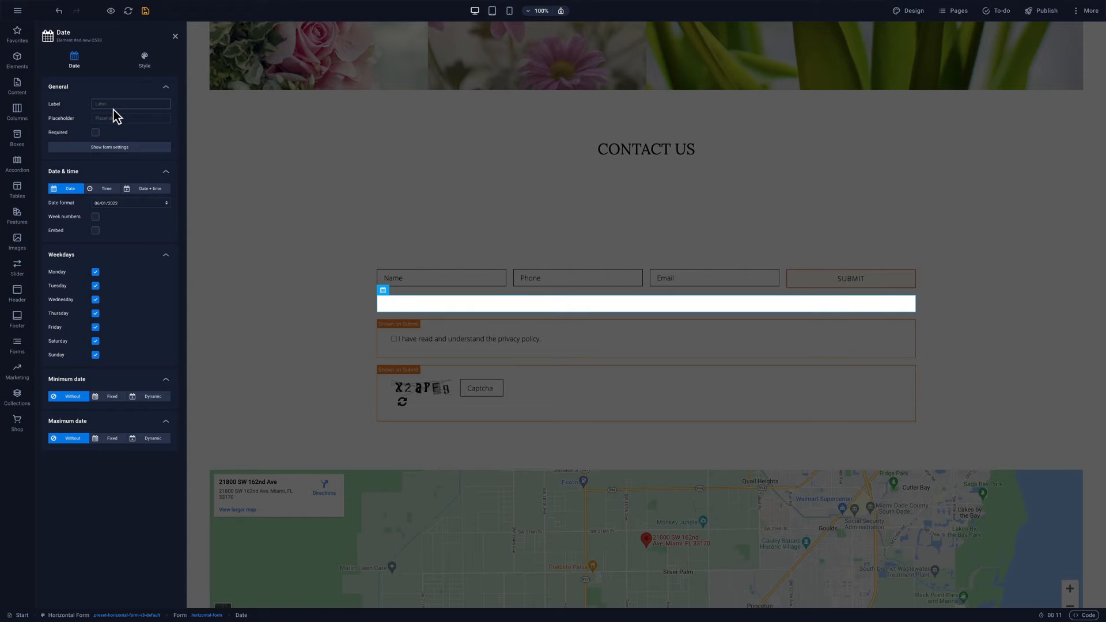
# - Label the date field 'Choose a Date', make it required and pick the long weekday date format
pyautogui.write('Choose a Date')
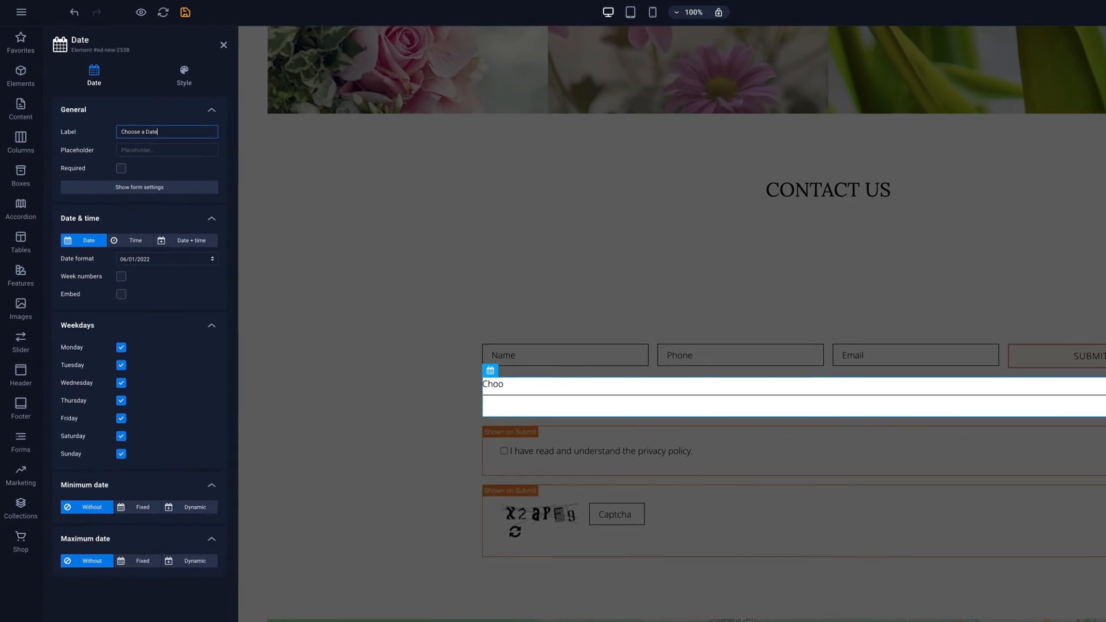
pyautogui.click(121, 168)
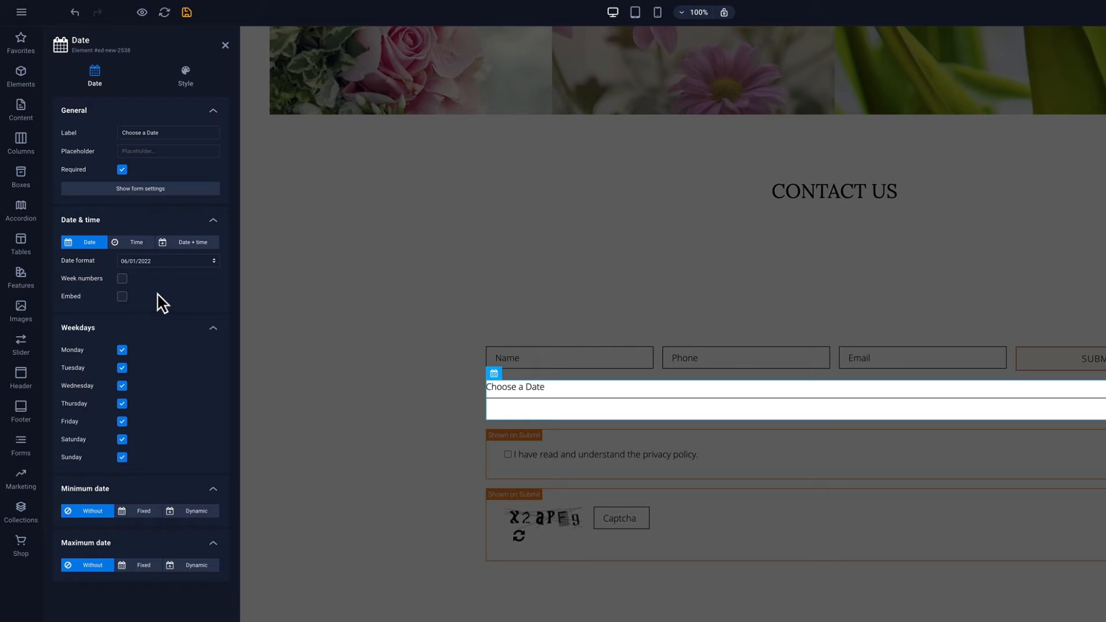
pyautogui.click(168, 260)
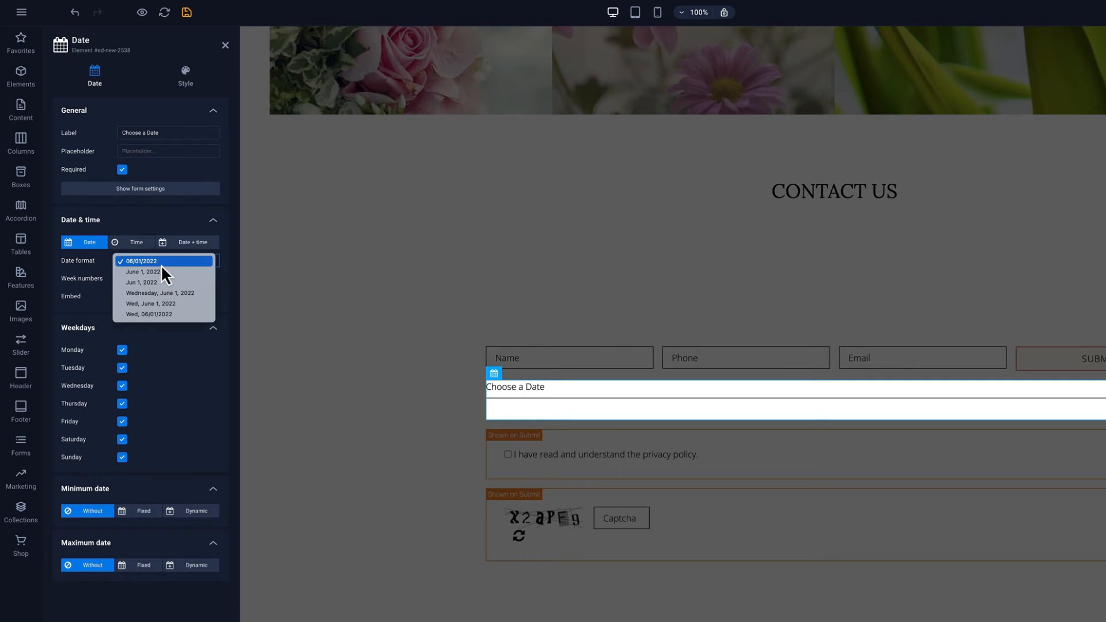
pyautogui.moveTo(190, 303)
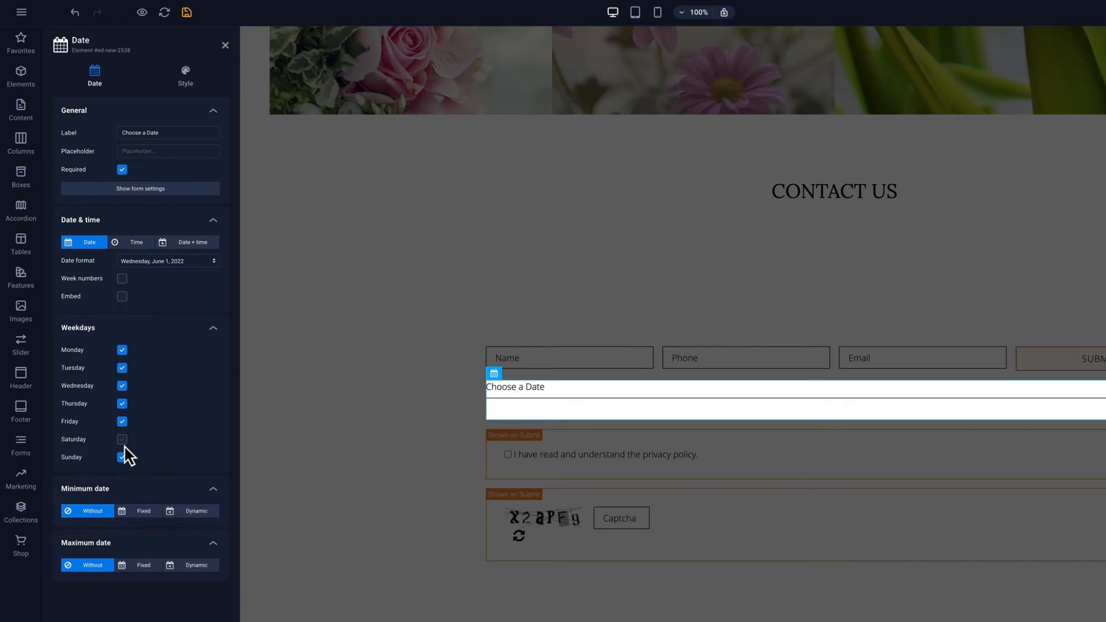
# - Exclude Sundays from selectable days and set a dynamic minimum date of 14 days ahead
pyautogui.click(122, 456)
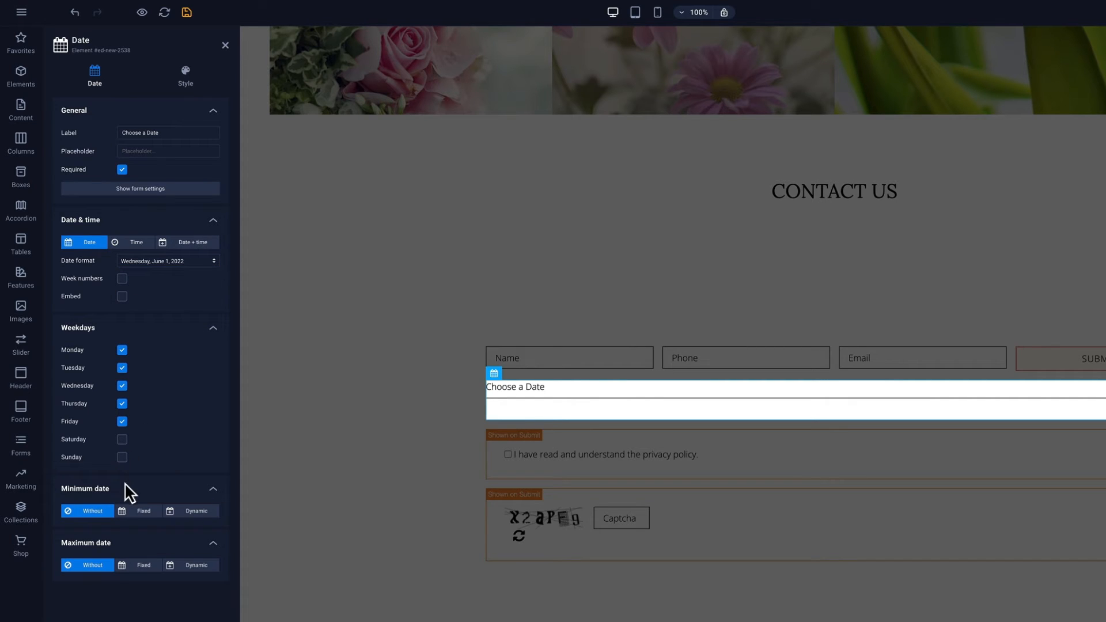
pyautogui.click(196, 511)
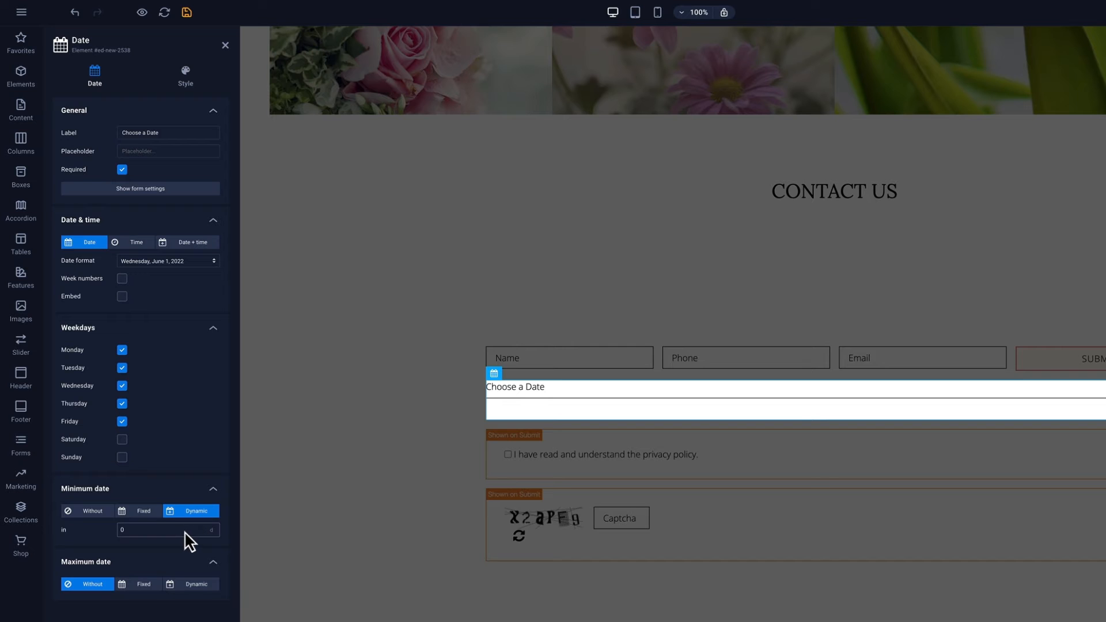
pyautogui.write('14')
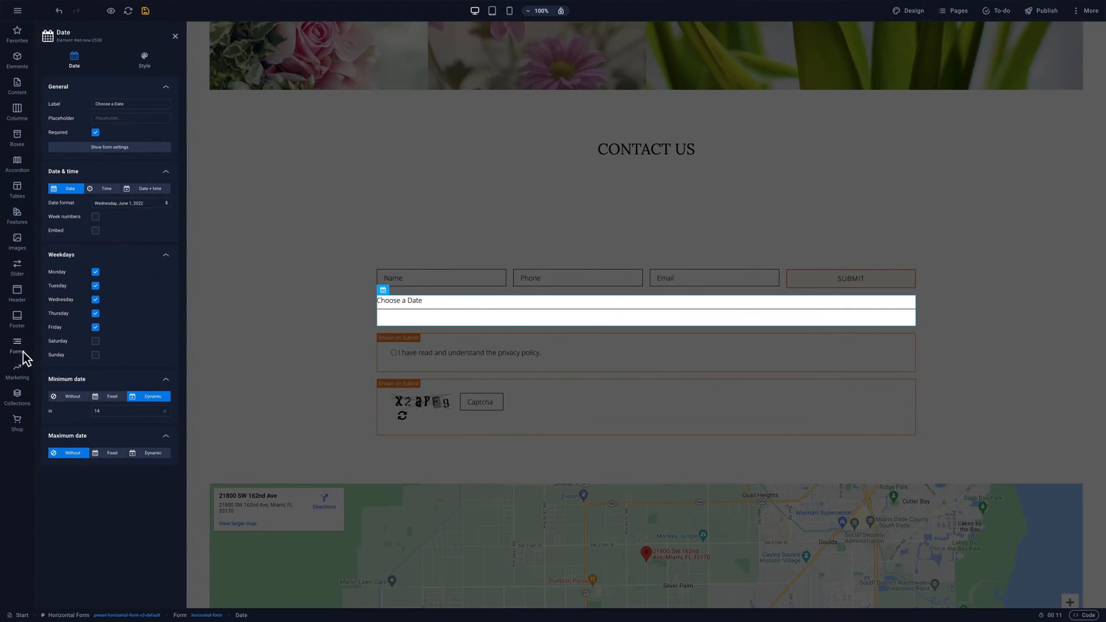
# - Add a checkbox labelled 'How did you hear about us?' and confirm its Word of mouth option
pyautogui.click(16, 346)
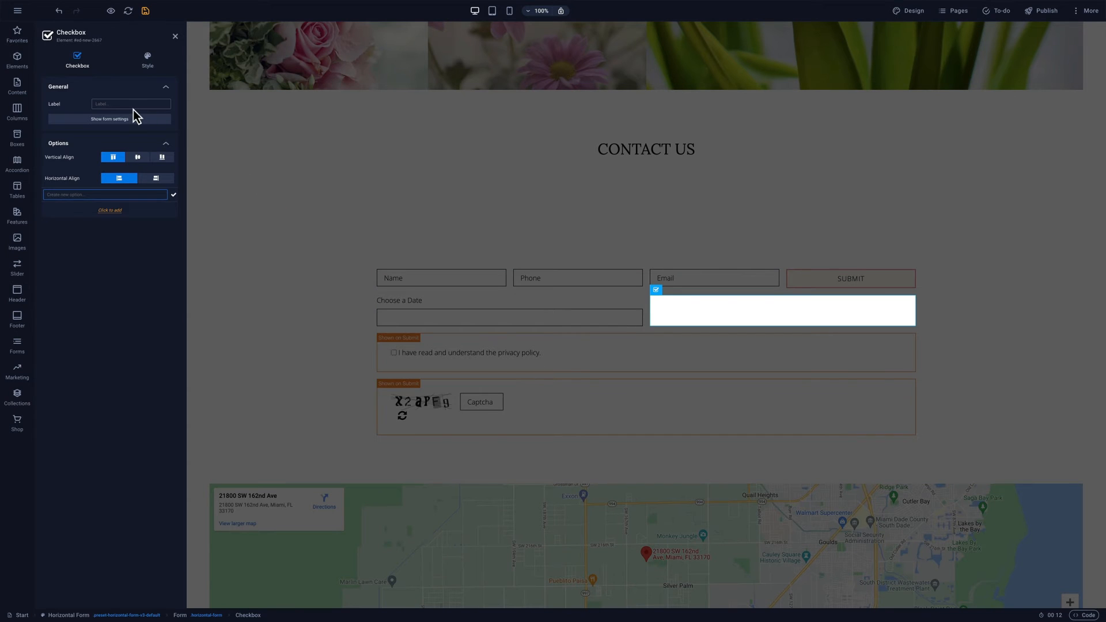
pyautogui.write('How did you hear about us?')
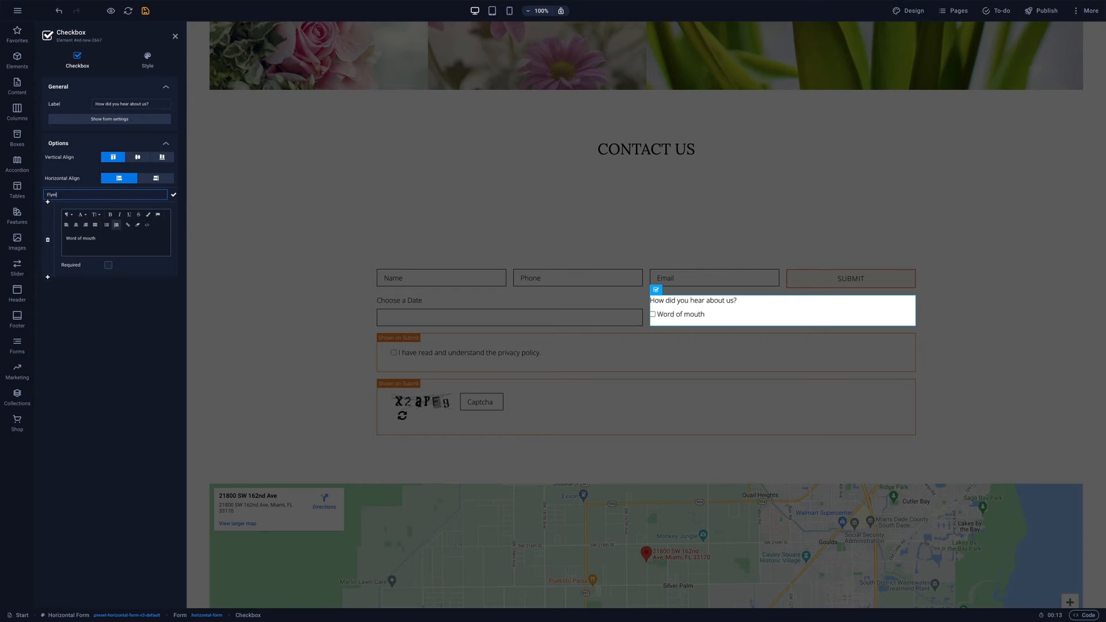
pyautogui.click(172, 195)
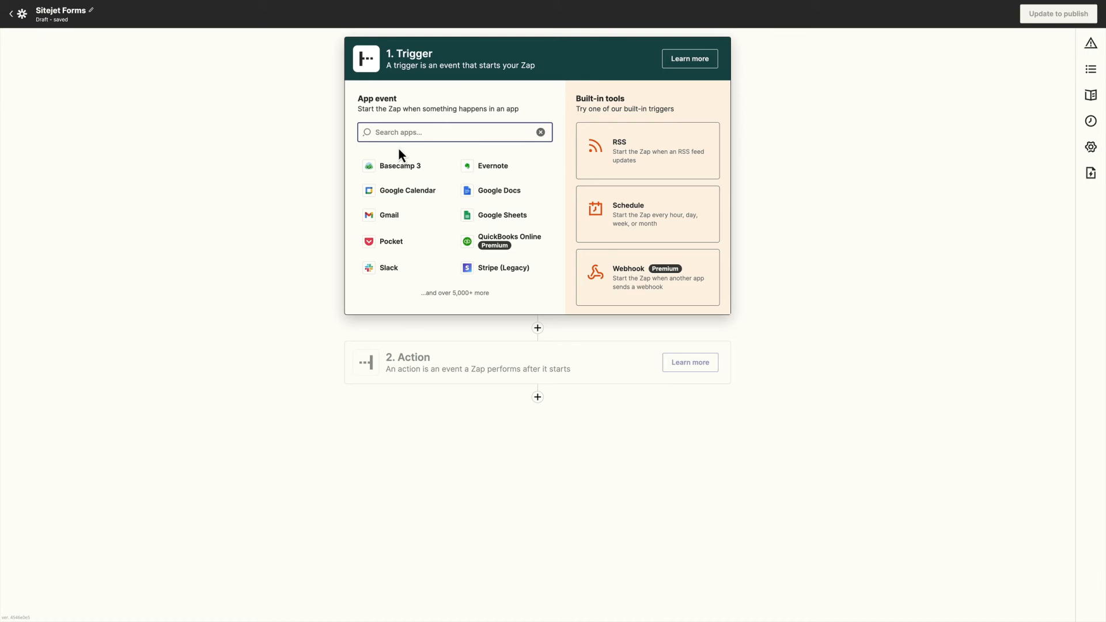
# - Start the Zap with a Webhooks trigger using the Catch Hook event
pyautogui.click(647, 277)
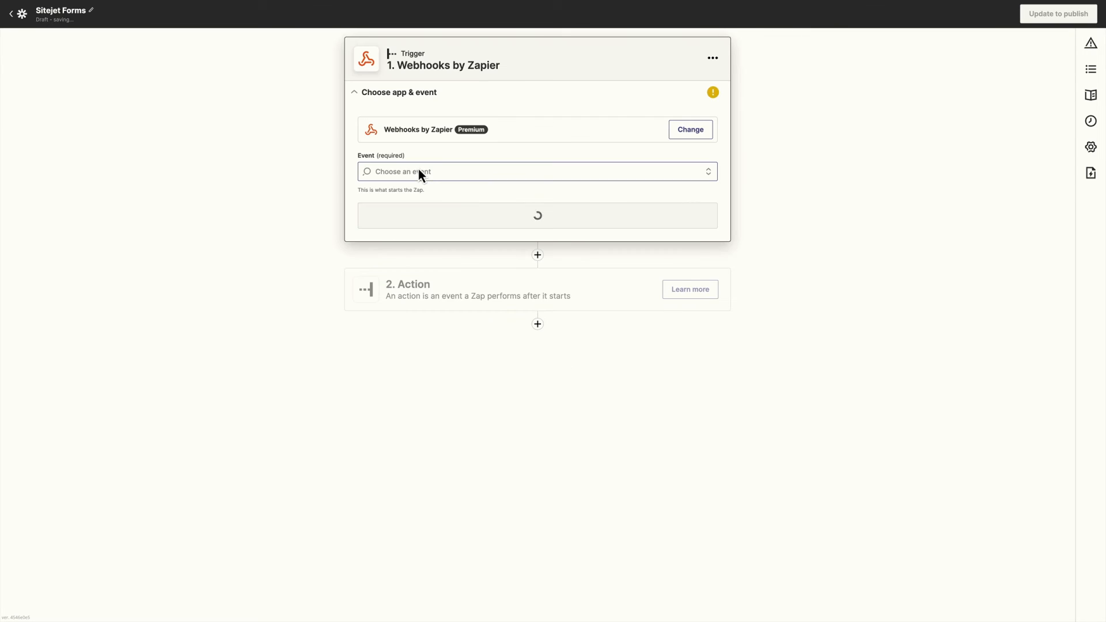
pyautogui.click(537, 172)
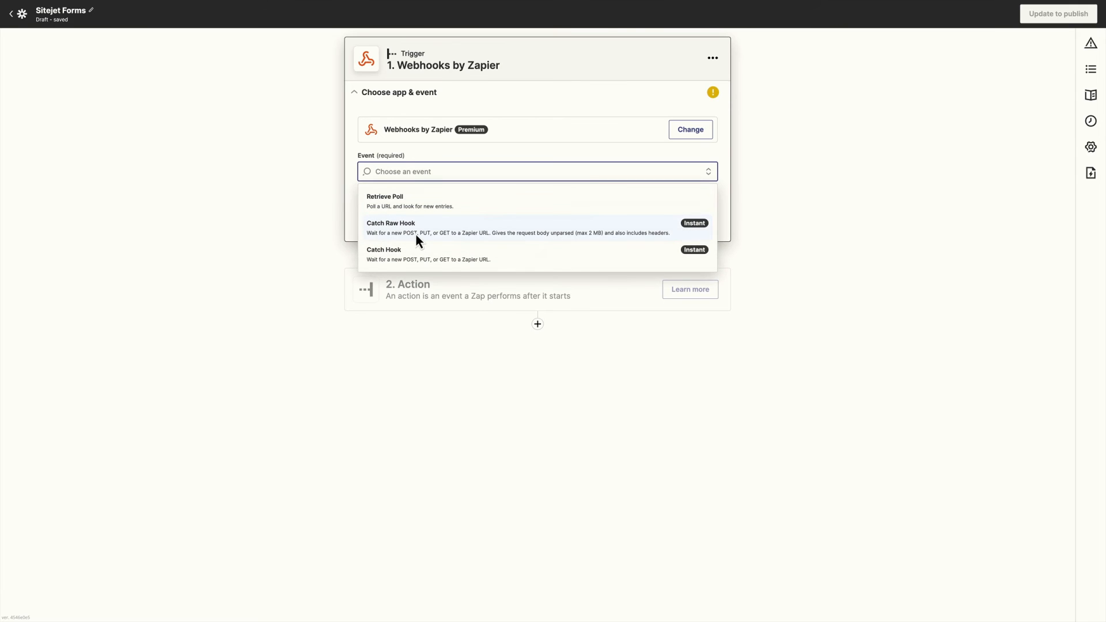
pyautogui.moveTo(416, 260)
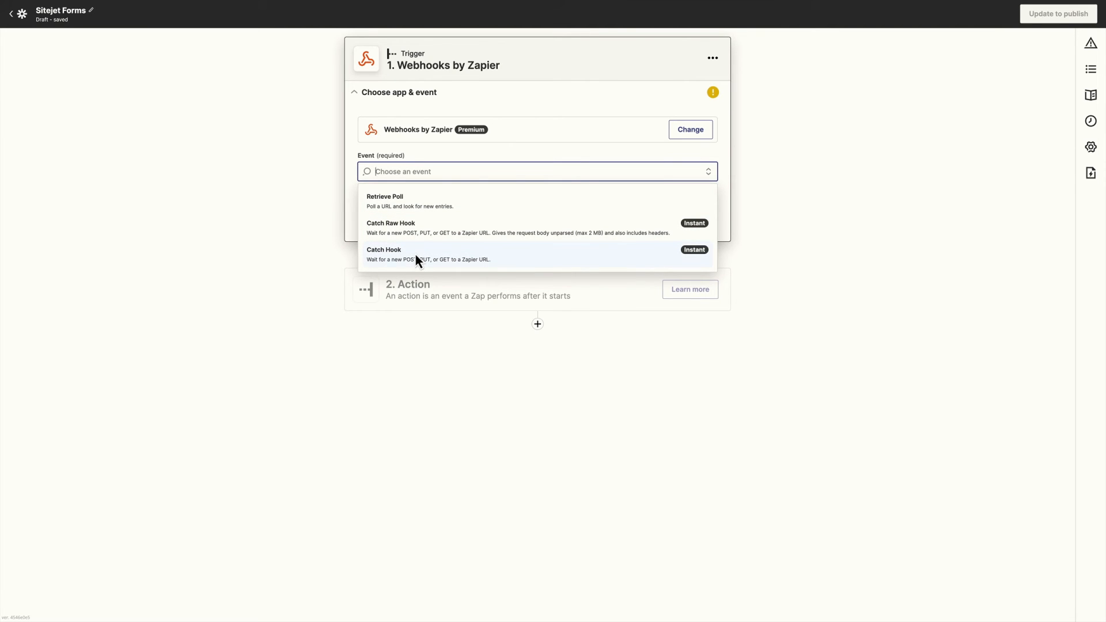
pyautogui.click(384, 254)
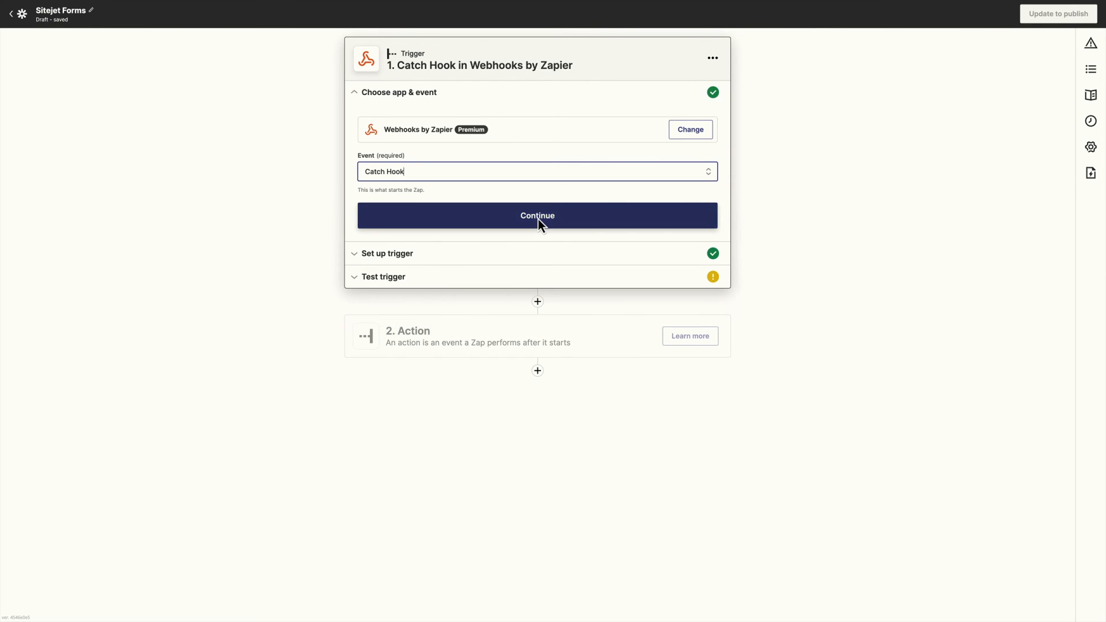
# - Continue through trigger setup to the Test trigger stage so the hook listens for a request
pyautogui.click(537, 216)
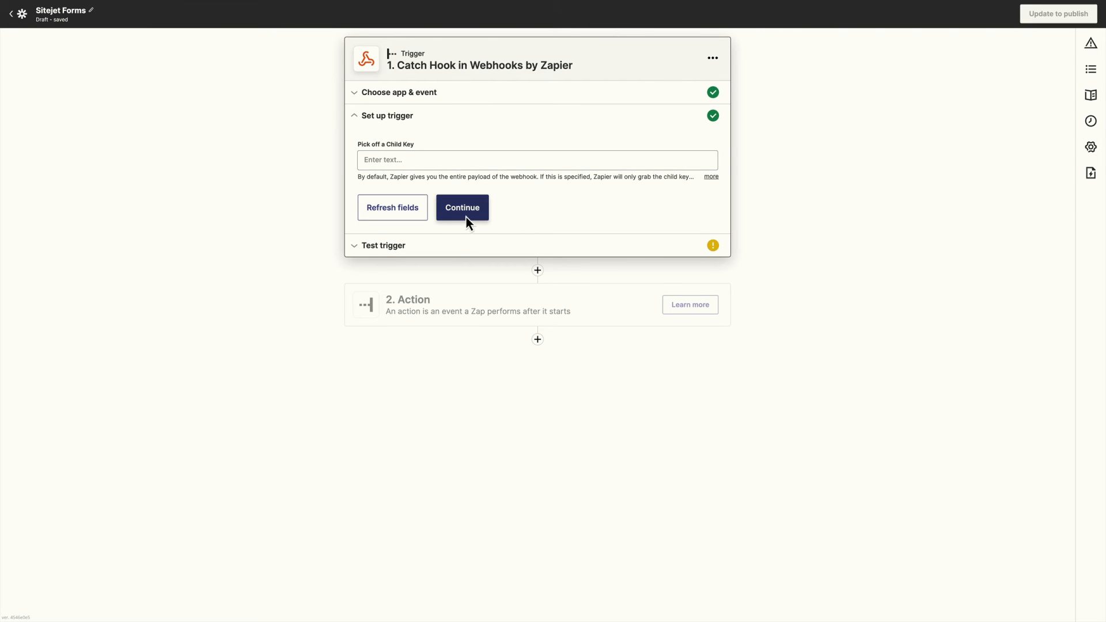
pyautogui.click(462, 207)
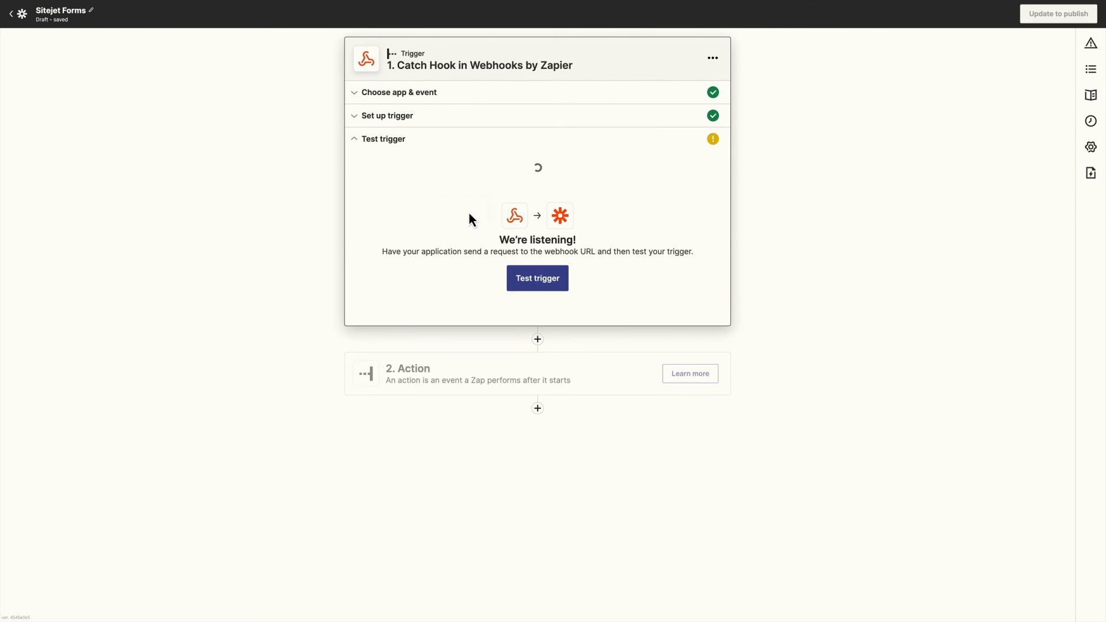
pyautogui.click(685, 215)
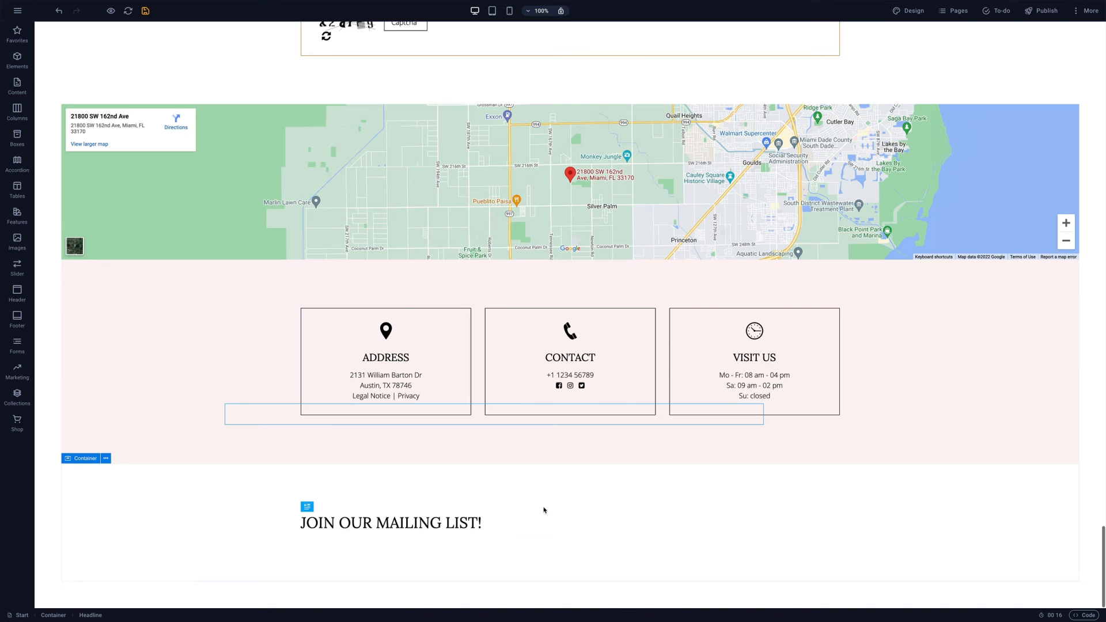
# - Add an HTML element from Elements below the Join Our Mailing List! headline, opening its code editor
pyautogui.click(16, 60)
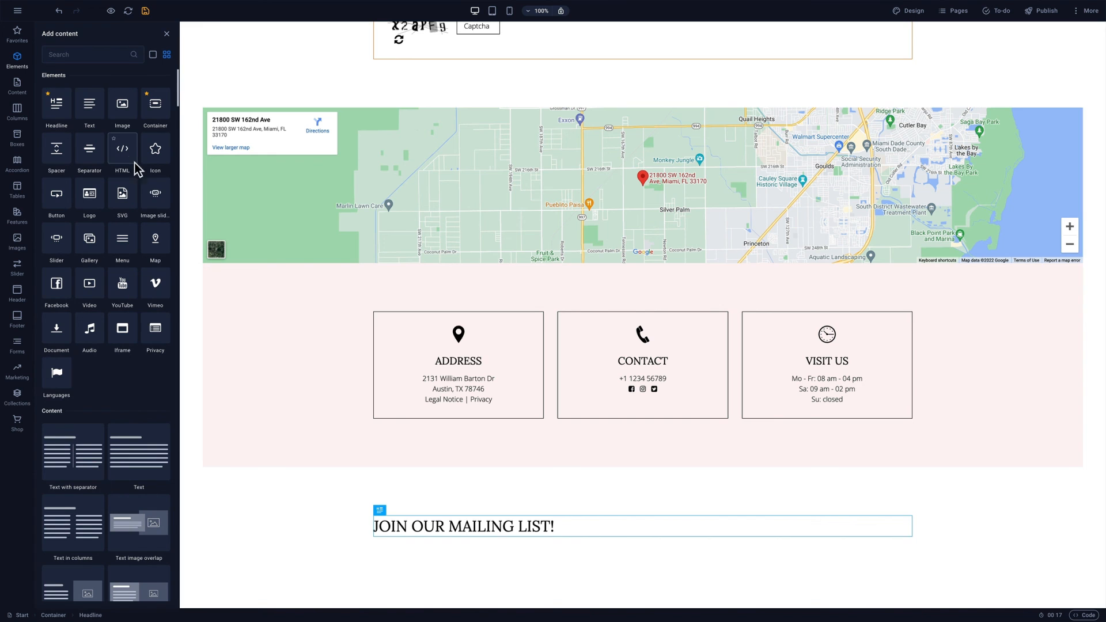
pyautogui.click(122, 149)
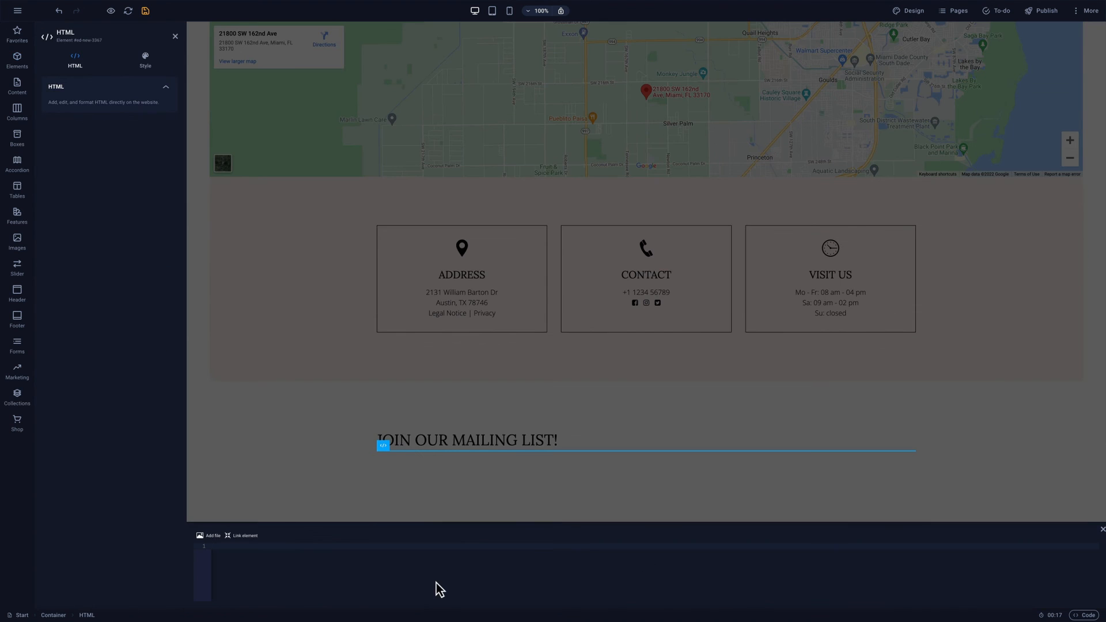